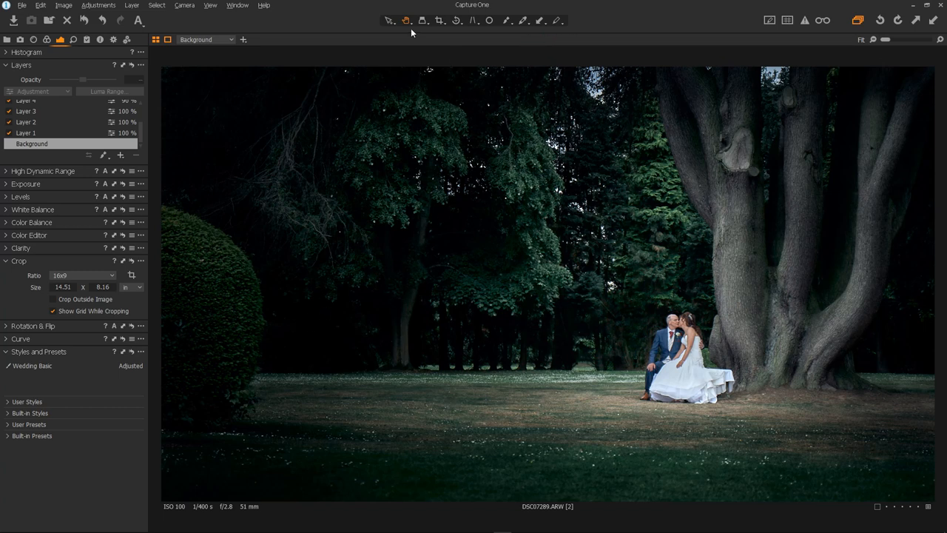
Step: Select the Crop tool to reveal the crop bounds over the full wedding photo
left_click(440, 20)
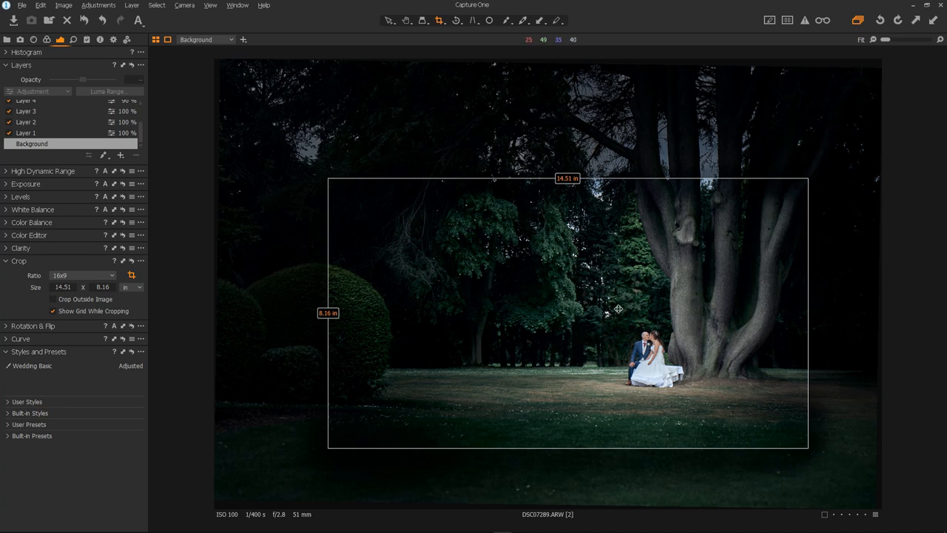
mouse_move(567, 195)
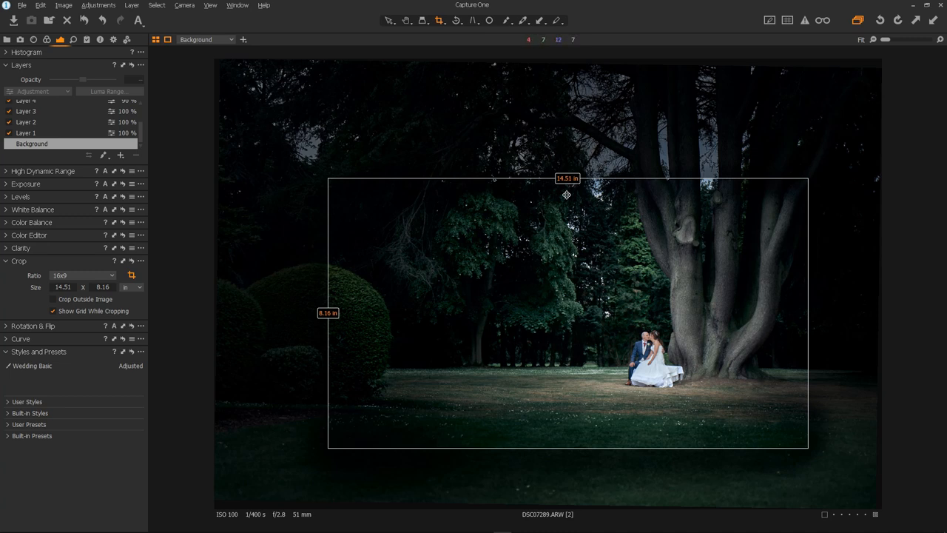
mouse_move(409, 20)
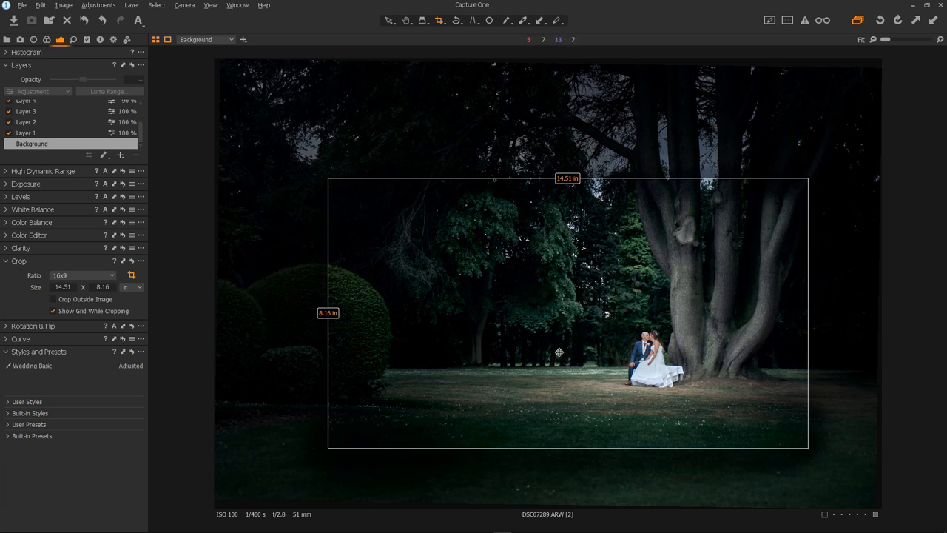
mouse_move(691, 367)
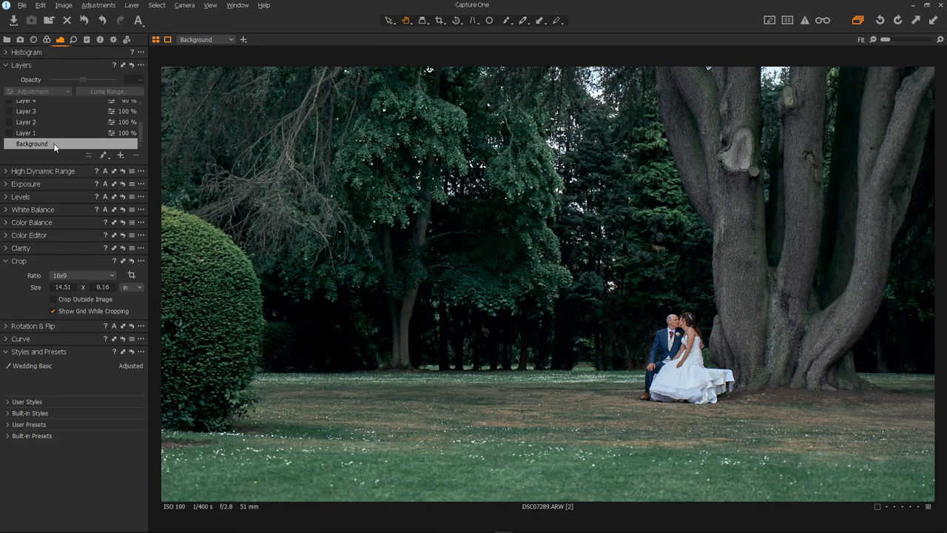
Step: Select the Background layer and expand User Styles to show Wedding Basic applied
left_click(31, 143)
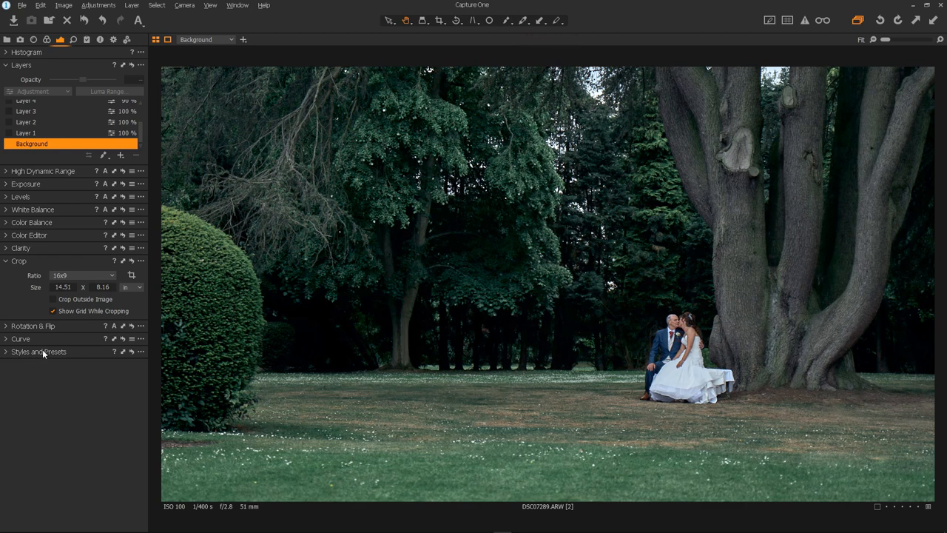
left_click(7, 352)
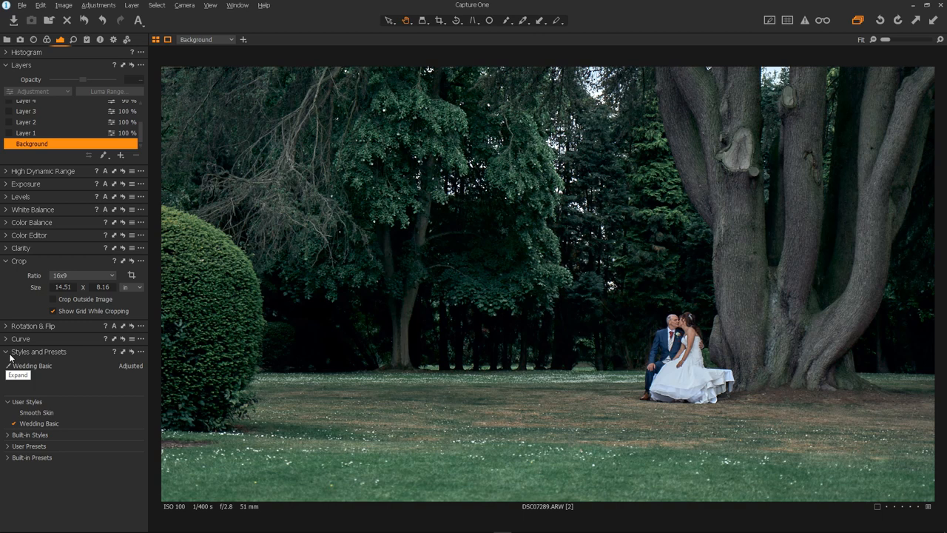
mouse_move(62, 370)
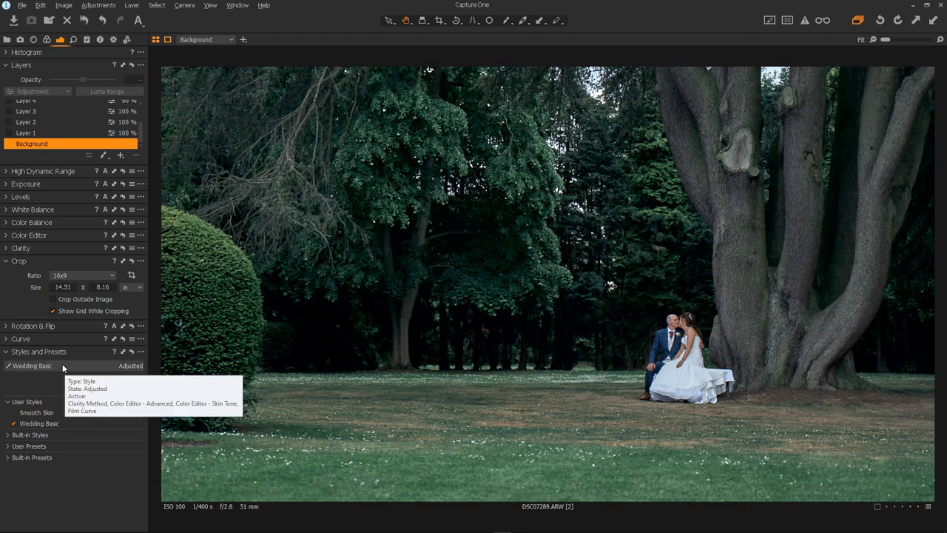
mouse_move(287, 251)
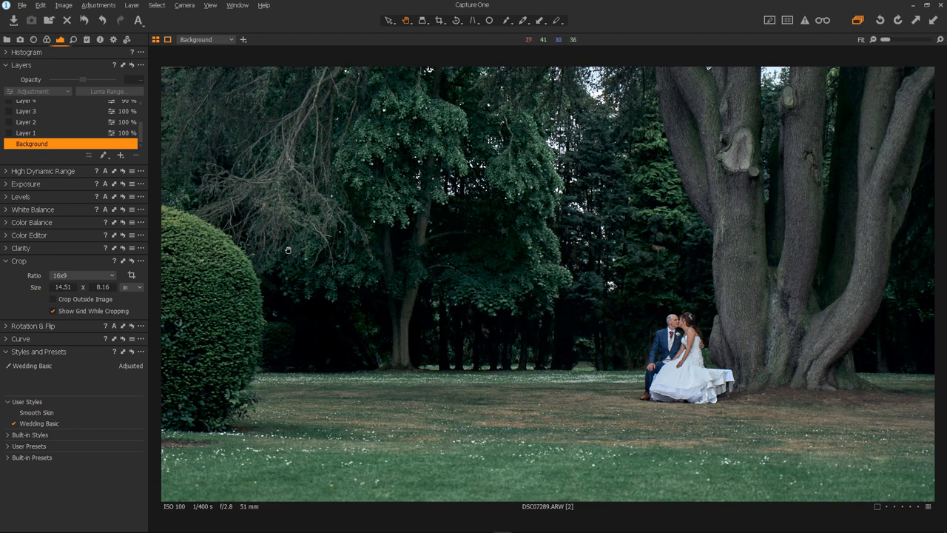
mouse_move(7, 183)
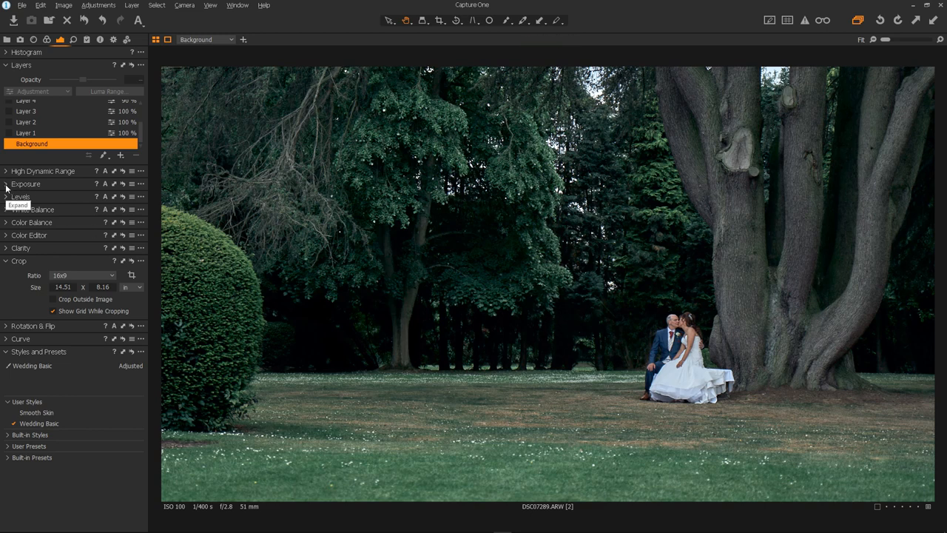
Step: Expand Exposure and try contrast at 0, -13 and -15 before restoring 6
left_click(7, 183)
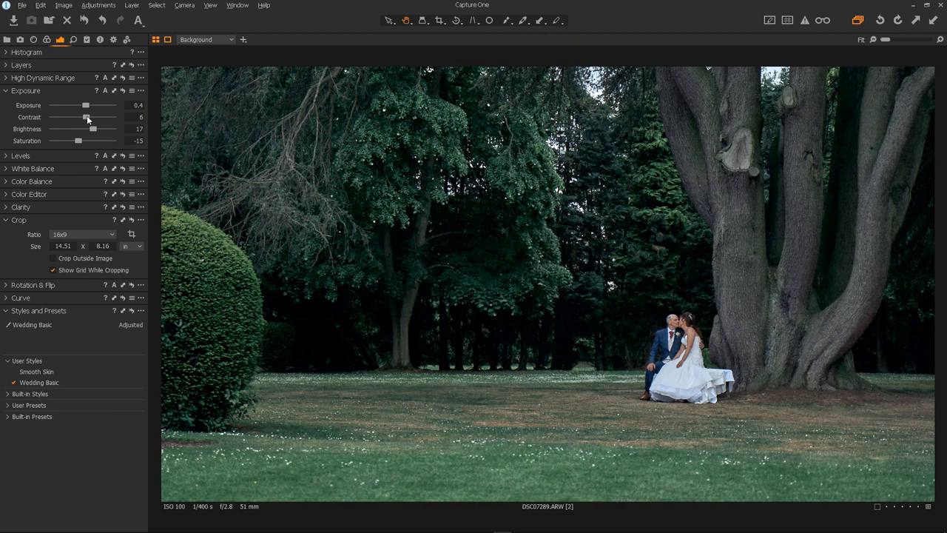
left_click_drag(87, 117, 80, 117)
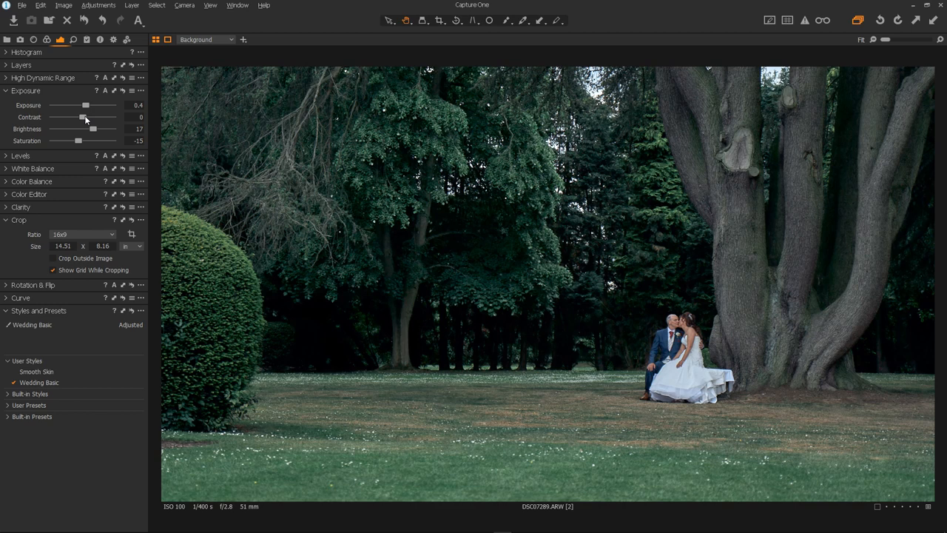
left_click_drag(82, 117, 74, 117)
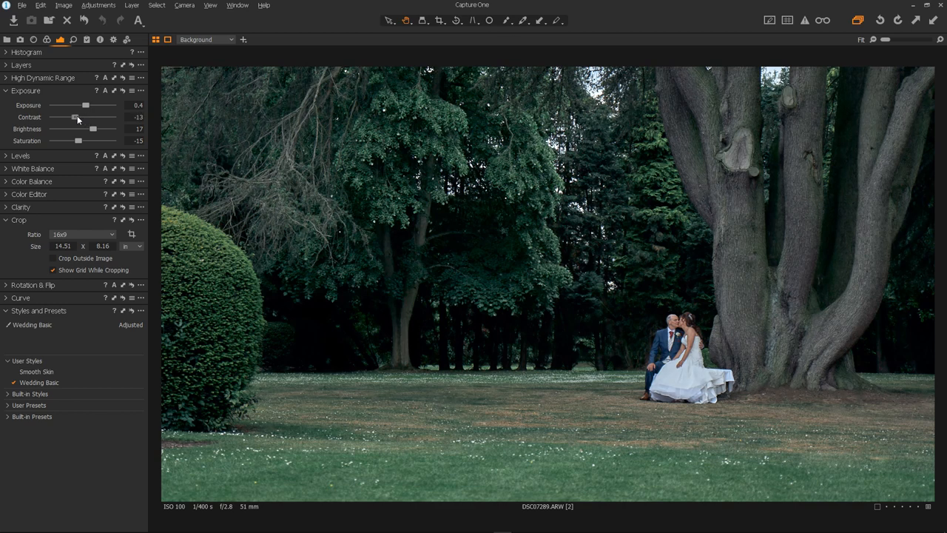
left_click_drag(74, 118, 73, 118)
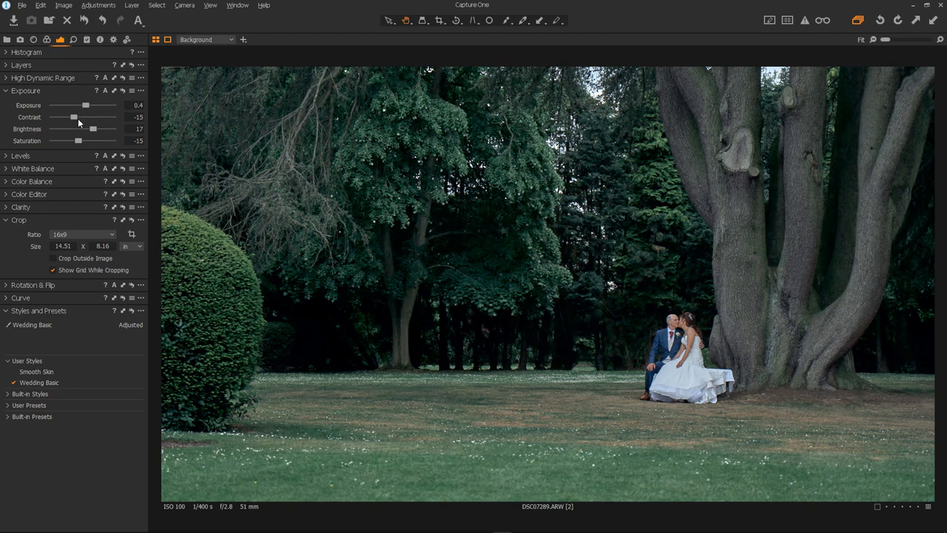
left_click_drag(73, 117, 88, 117)
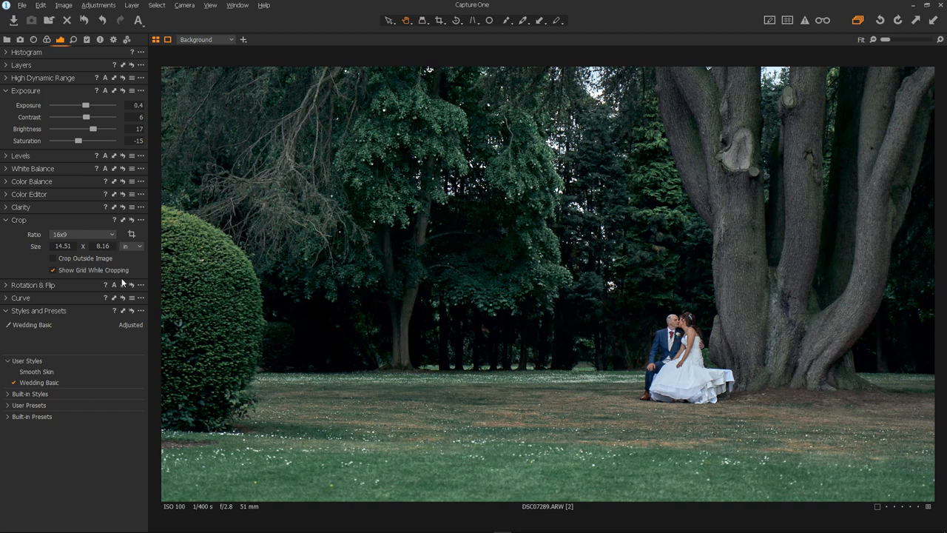
Step: Expand the Clarity tool showing Natural method, clarity 0 and structure 0
left_click(6, 207)
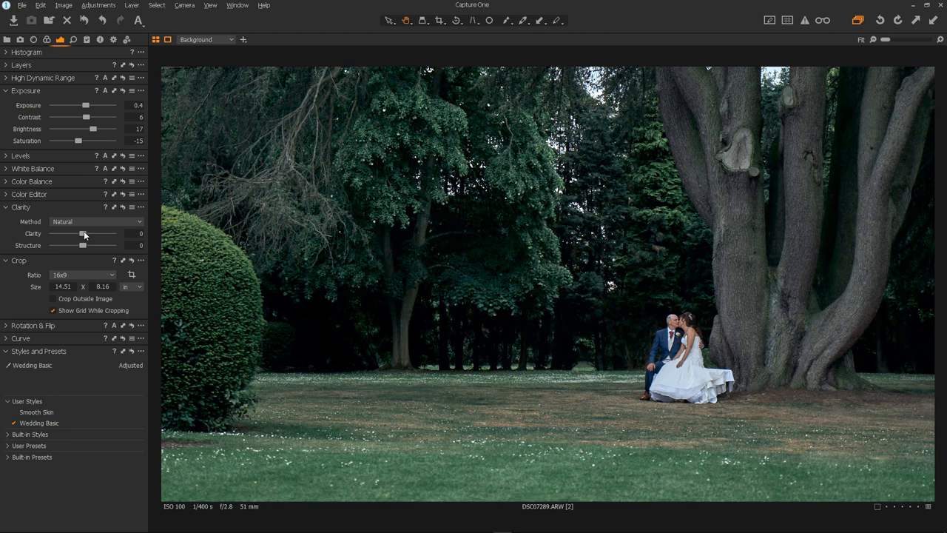
mouse_move(77, 236)
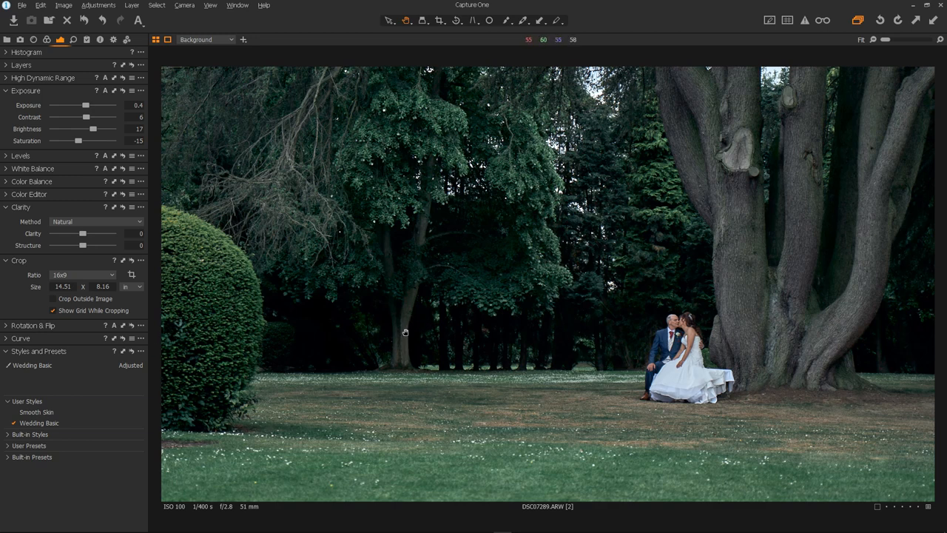
mouse_move(52, 327)
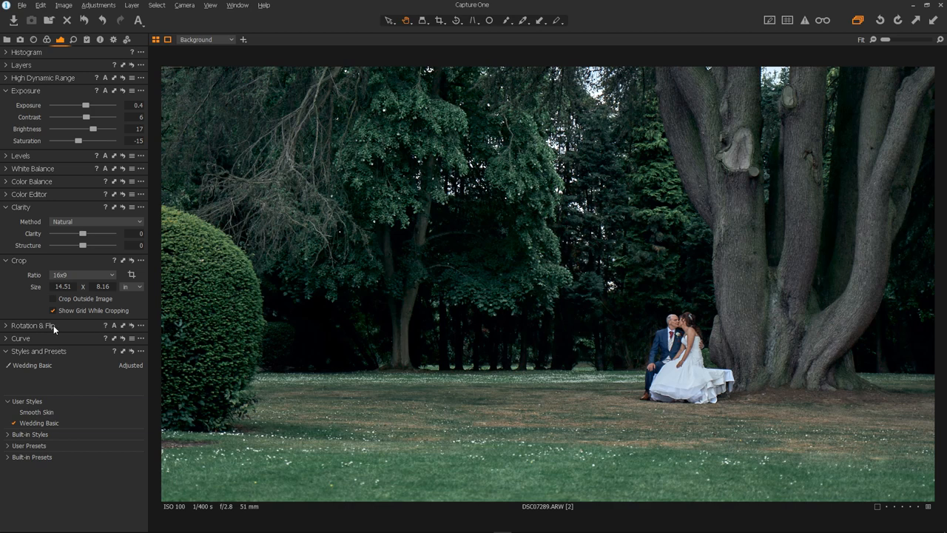
mouse_move(32, 209)
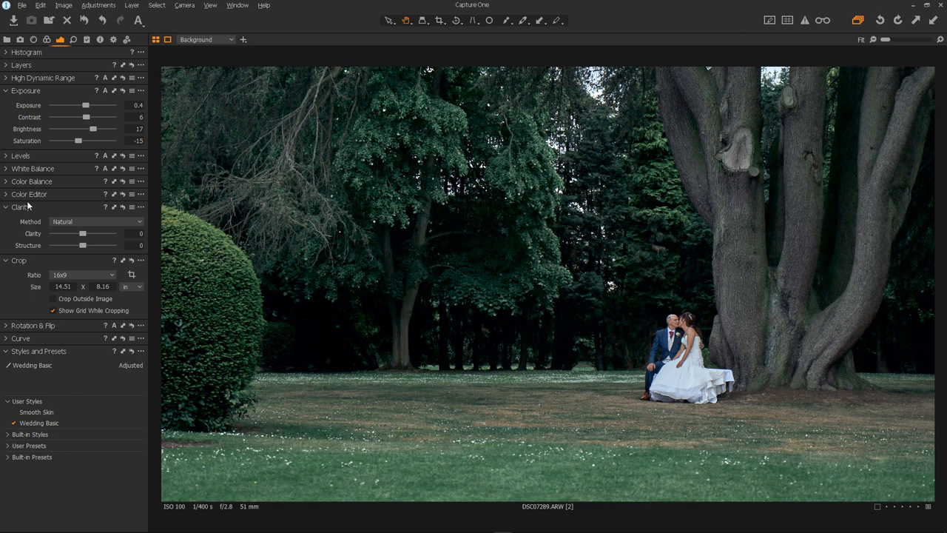
Step: Review the green range in the Color Editor, then select the blue range (hue -10.3, saturation -6, lightness 13)
left_click(28, 194)
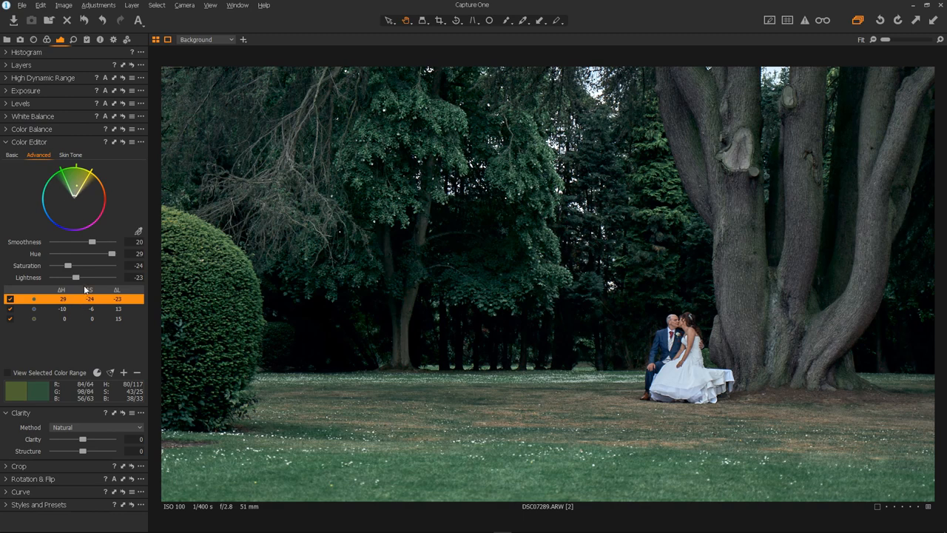
mouse_move(95, 271)
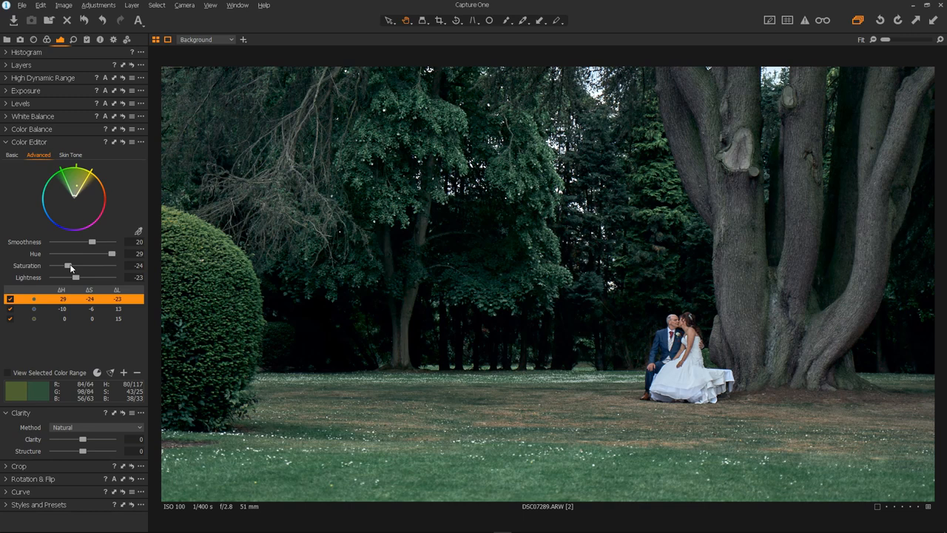
mouse_move(105, 256)
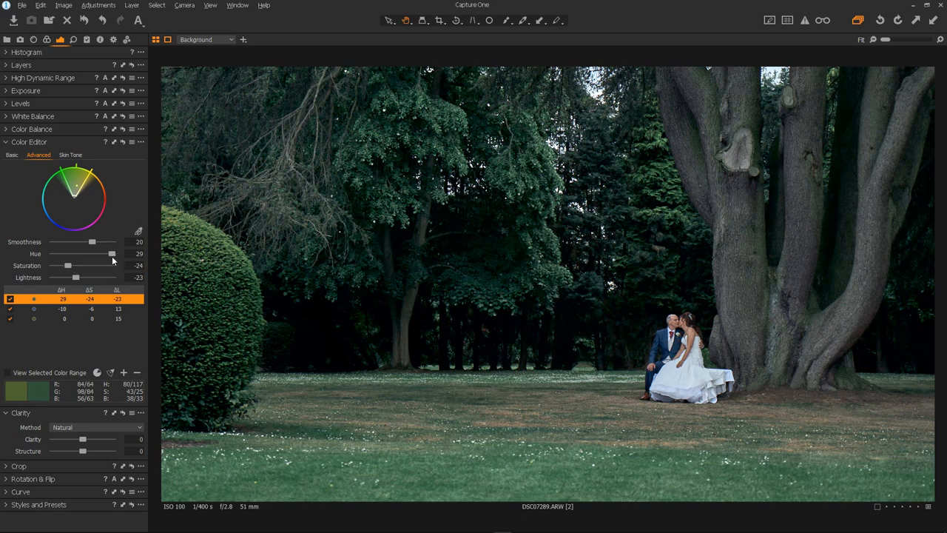
mouse_move(120, 265)
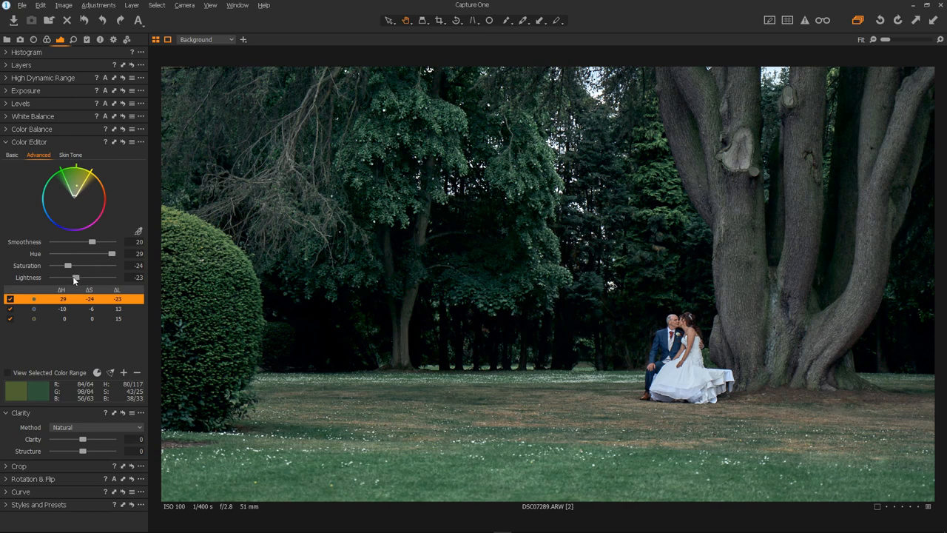
mouse_move(535, 273)
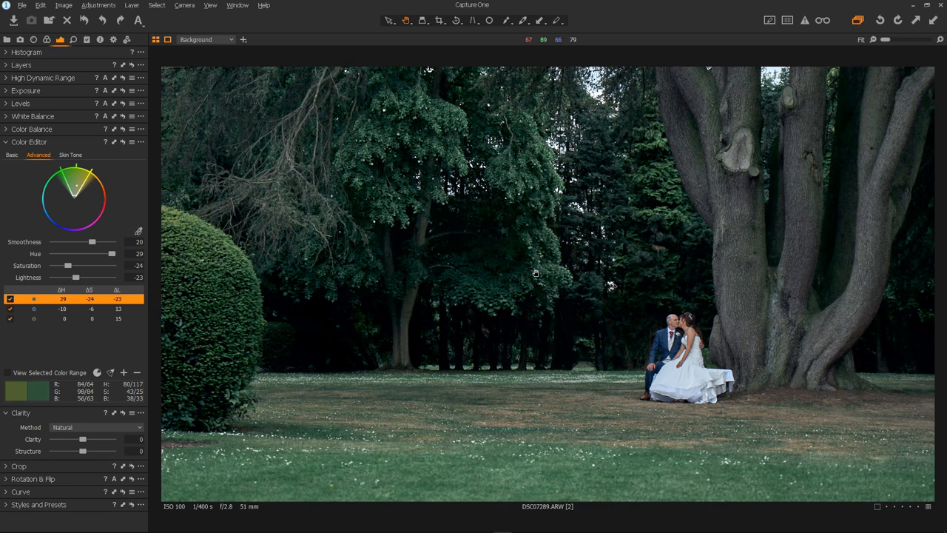
mouse_move(643, 242)
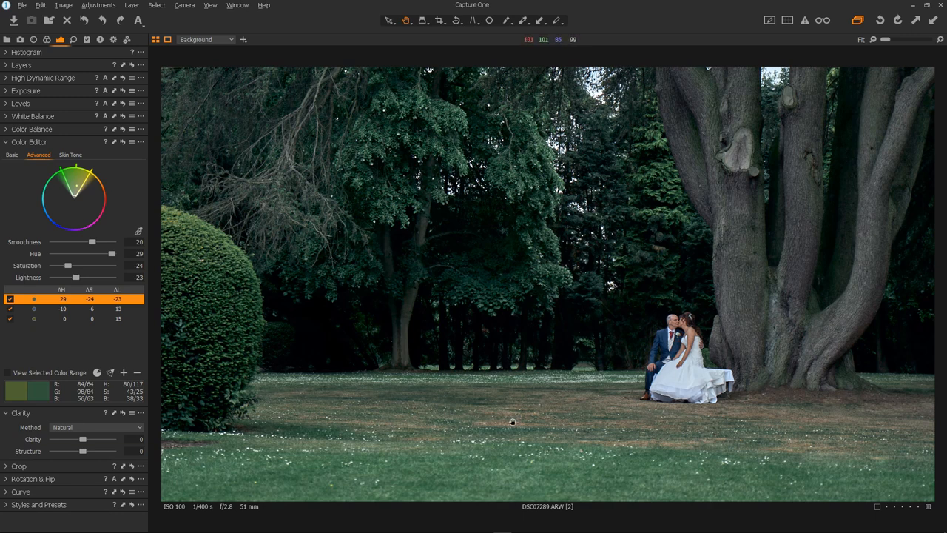
left_click(63, 309)
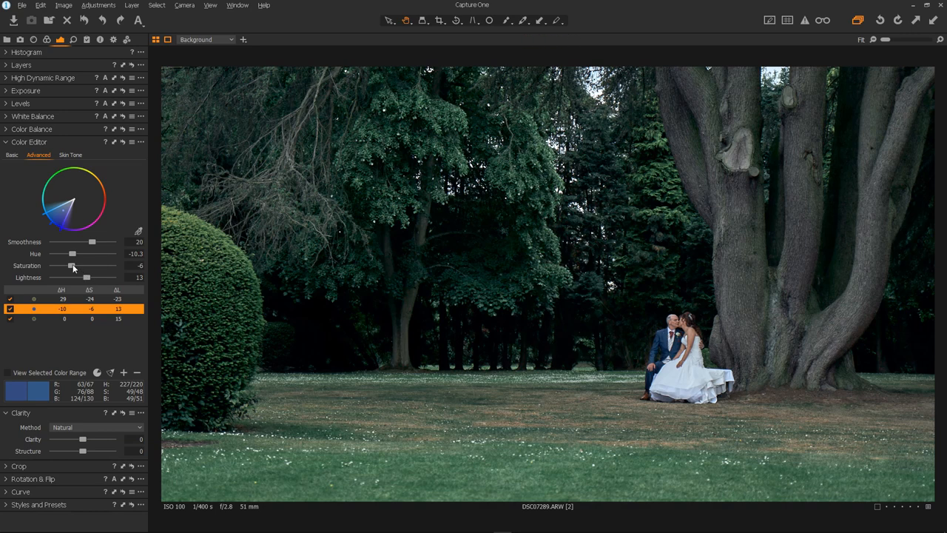
mouse_move(88, 278)
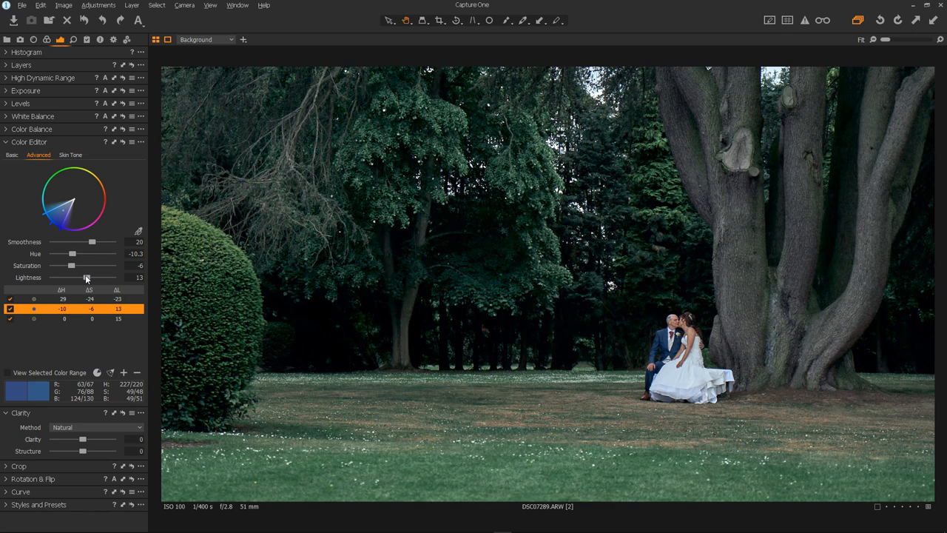
Step: Select the third colour range (lightness 15.4) and compare its effect on the photo
left_click(54, 319)
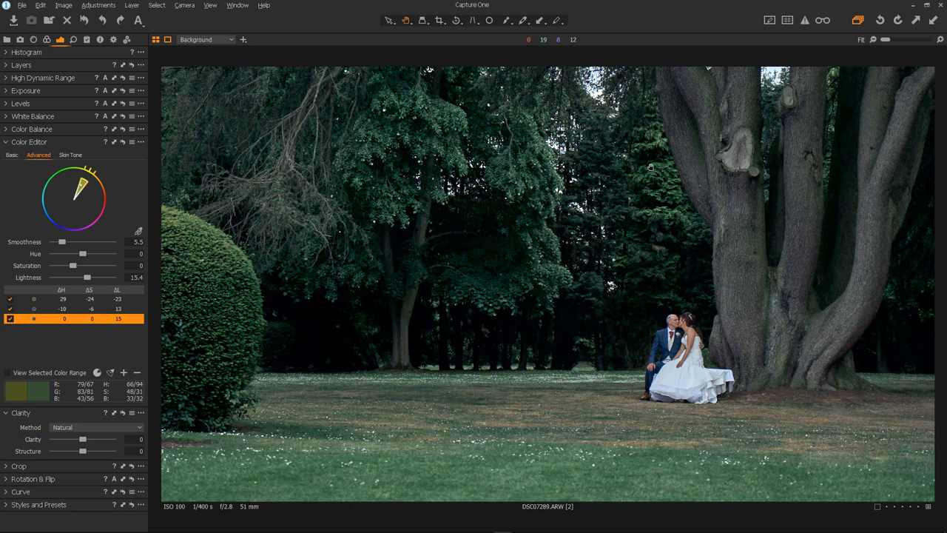
left_click(11, 317)
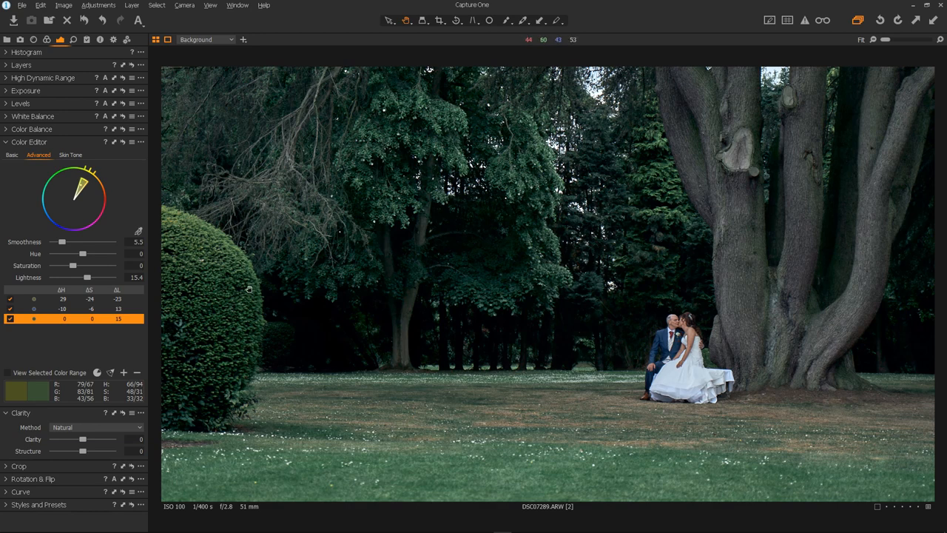
left_click(10, 319)
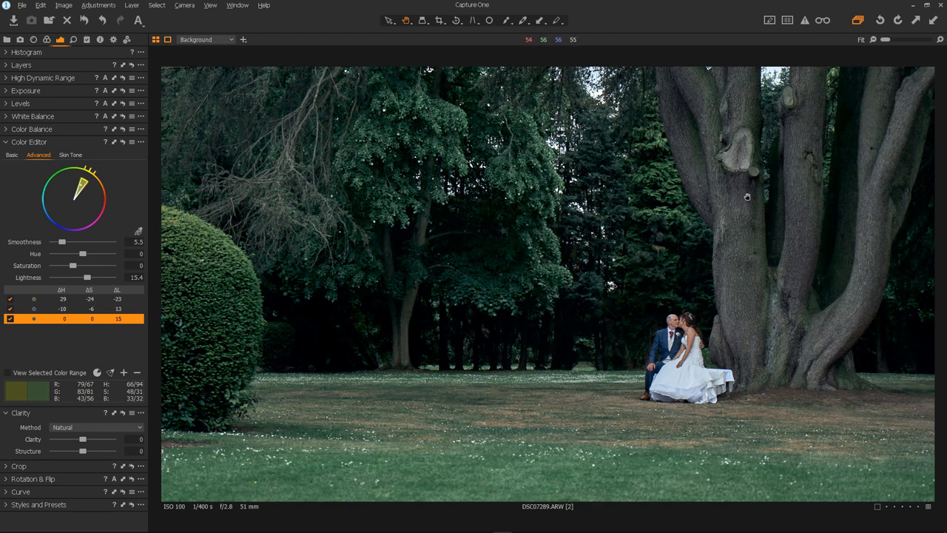
mouse_move(365, 410)
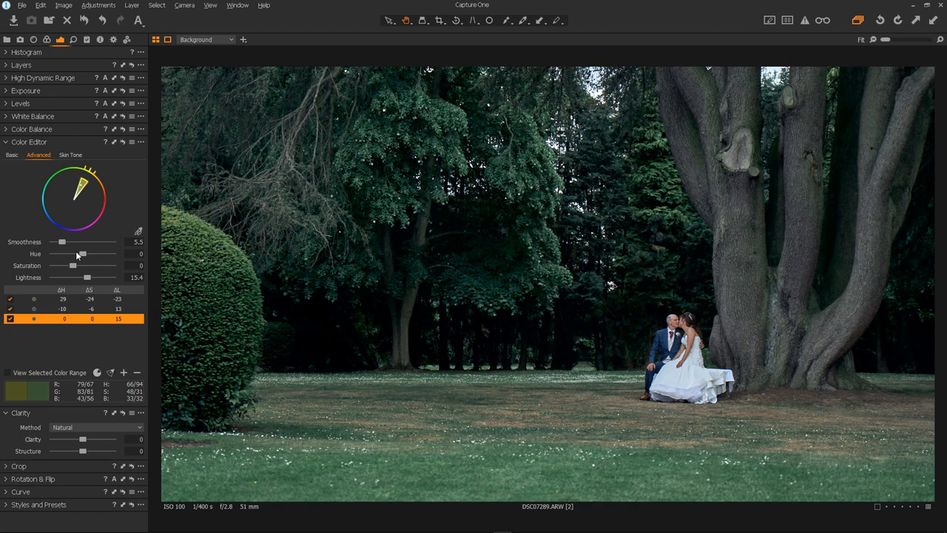
Step: Expand Color Balance and view the shadow, then midtone balance settings
left_click(31, 129)
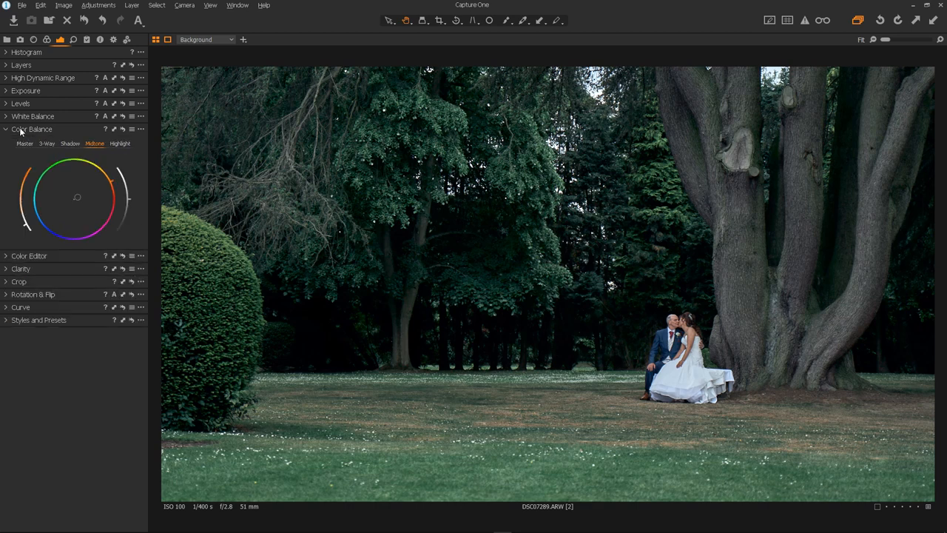
left_click(70, 144)
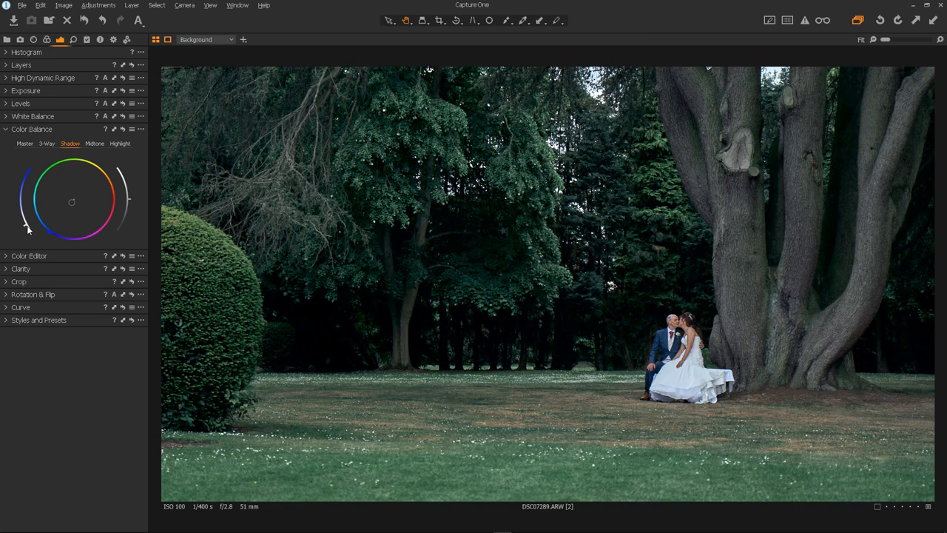
mouse_move(123, 130)
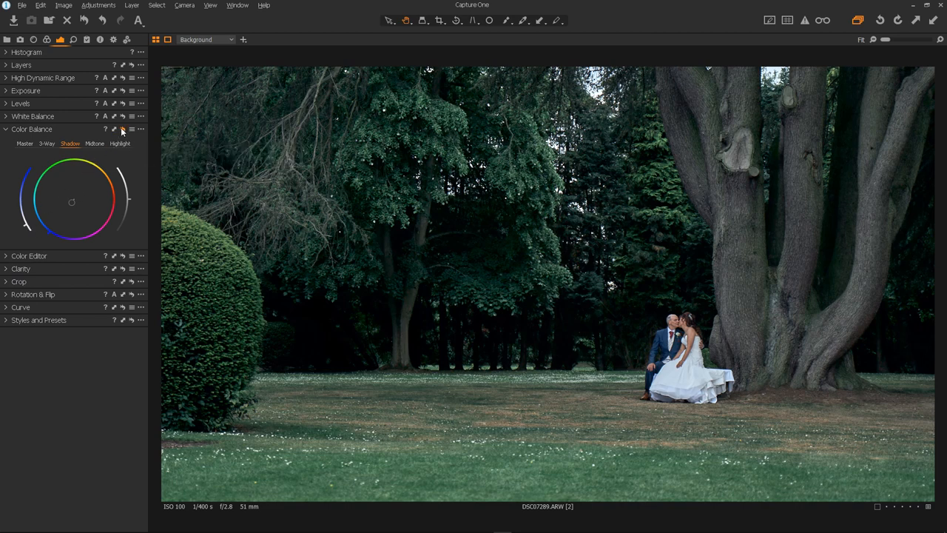
mouse_move(122, 130)
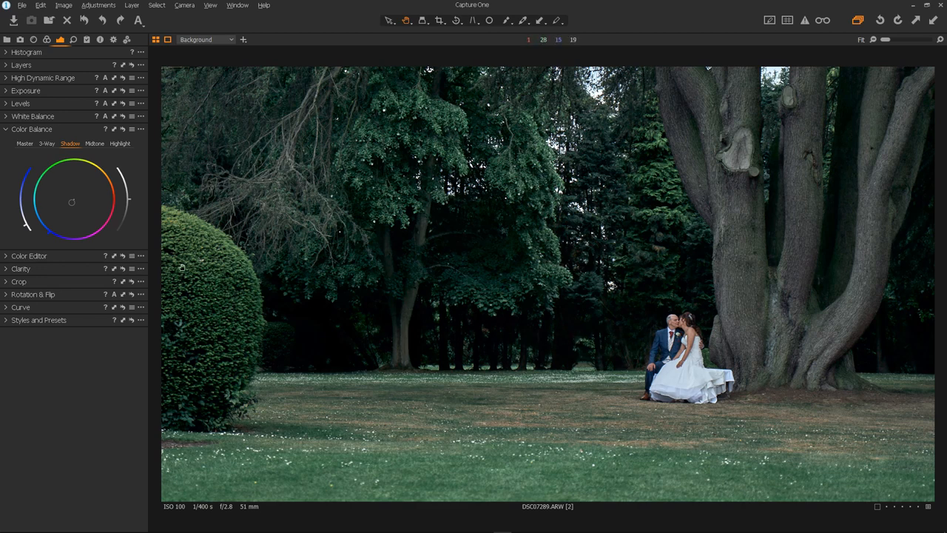
left_click(94, 144)
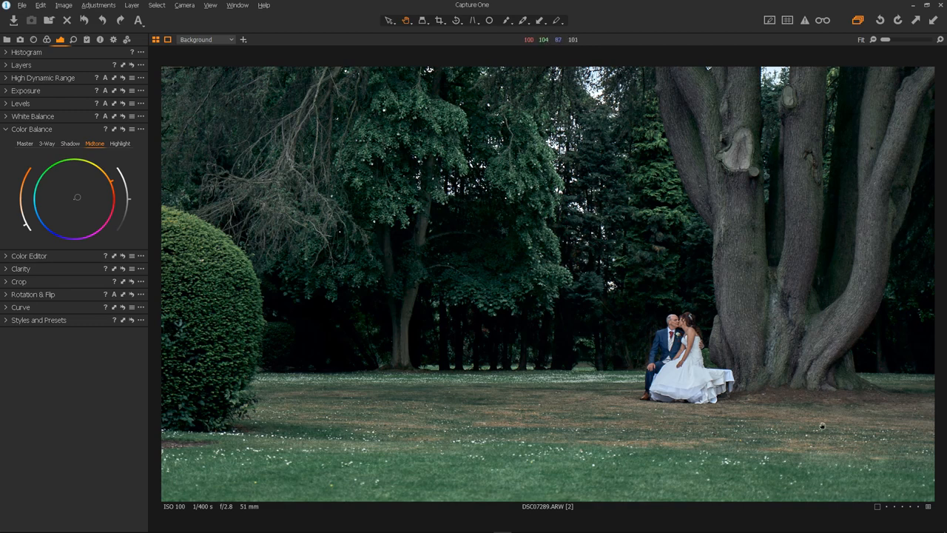
mouse_move(813, 410)
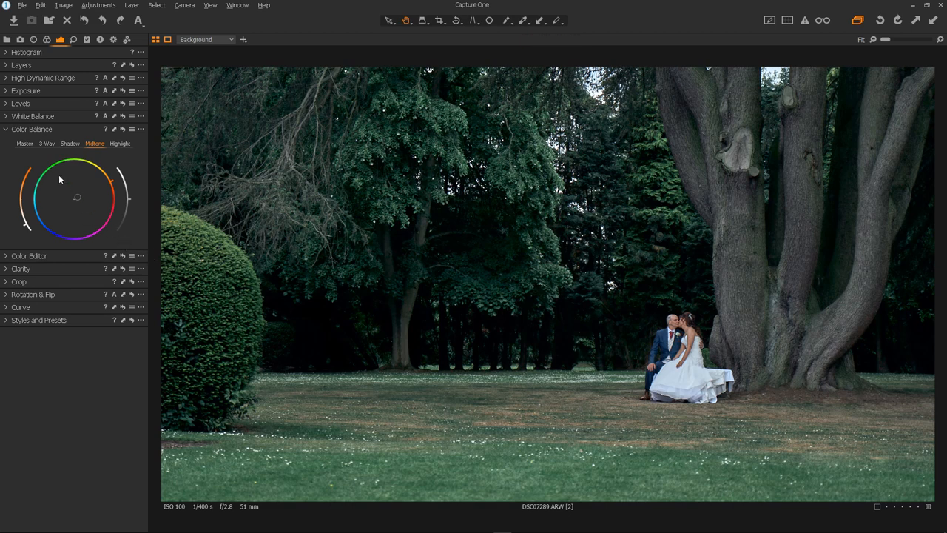
Step: Expand High Dynamic Range showing highlights 100 and shadows 30
left_click(42, 77)
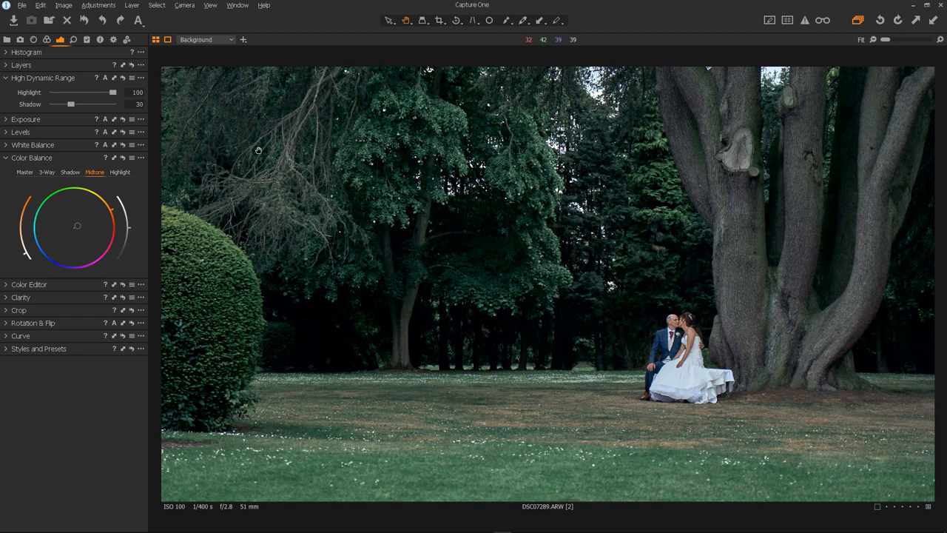
mouse_move(694, 381)
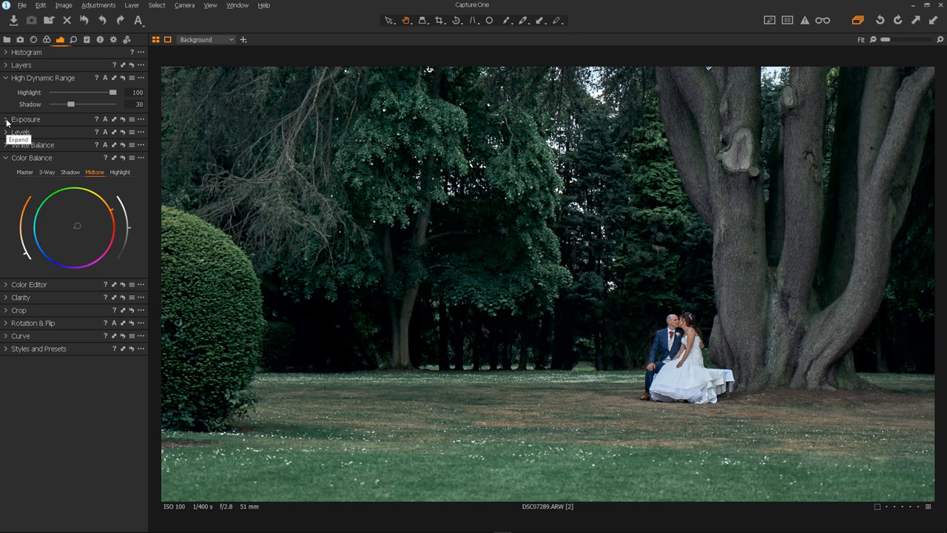
left_click(7, 119)
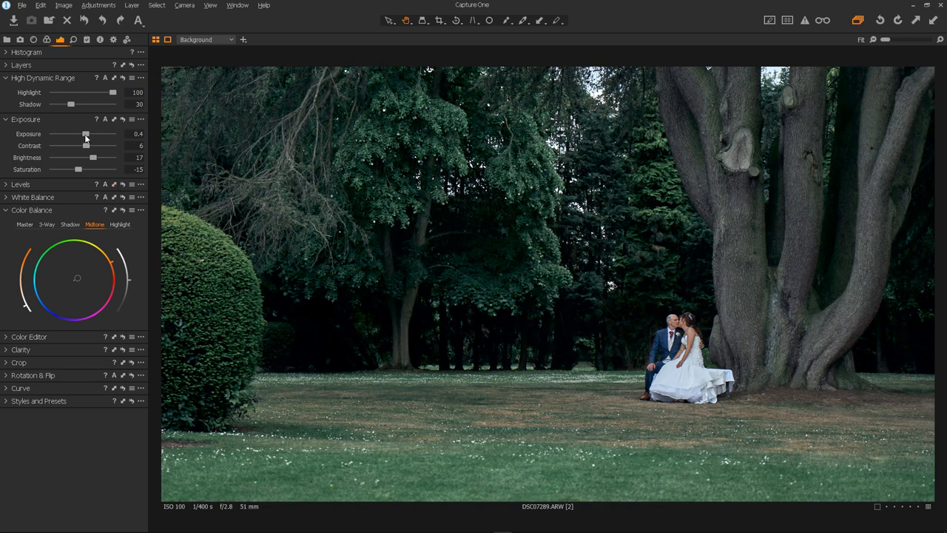
mouse_move(92, 156)
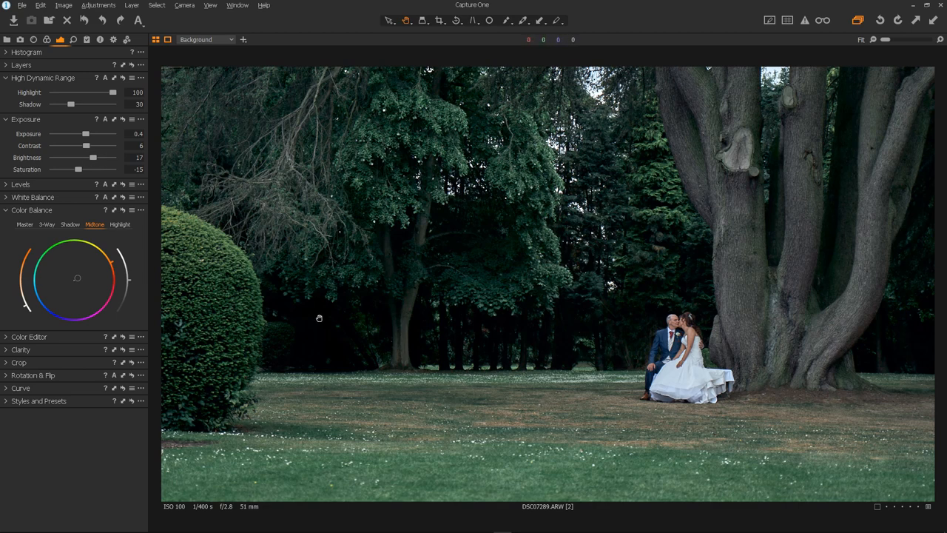
mouse_move(121, 134)
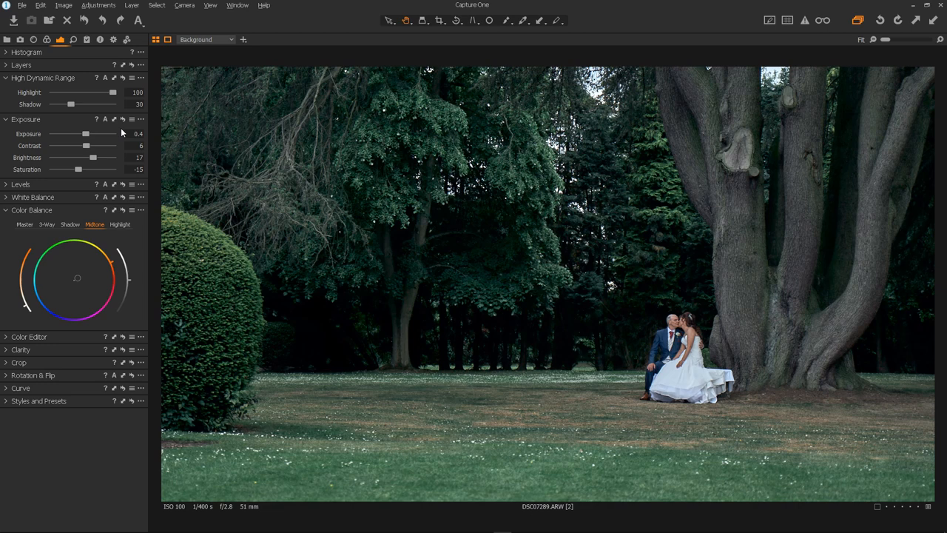
mouse_move(85, 166)
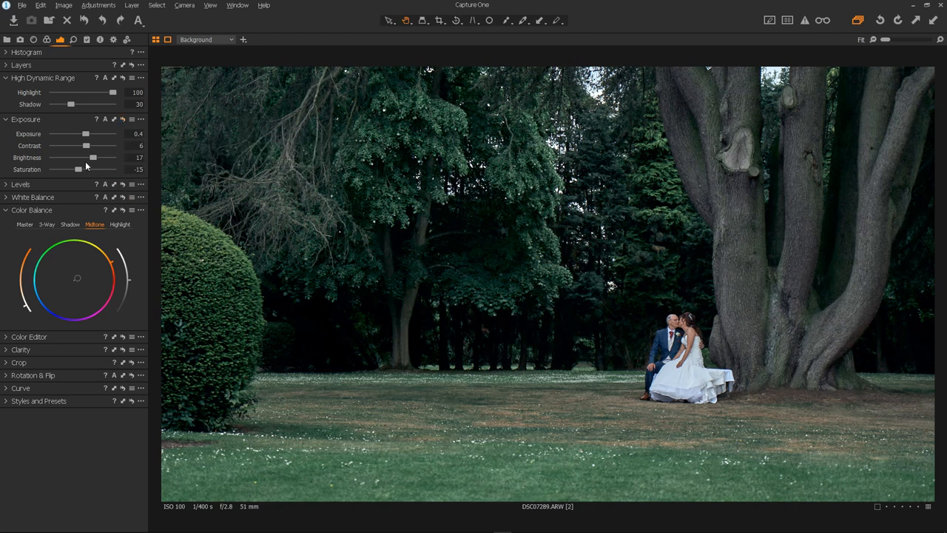
mouse_move(102, 131)
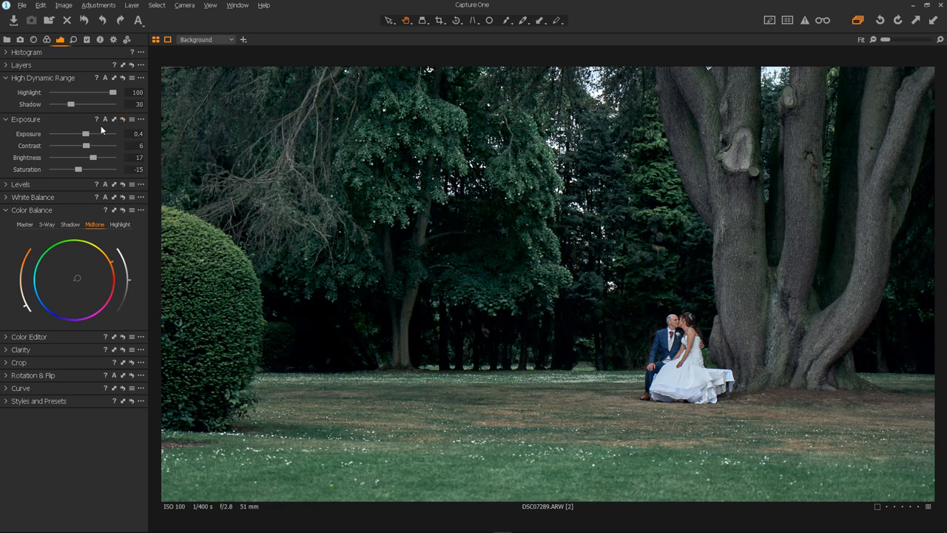
mouse_move(114, 122)
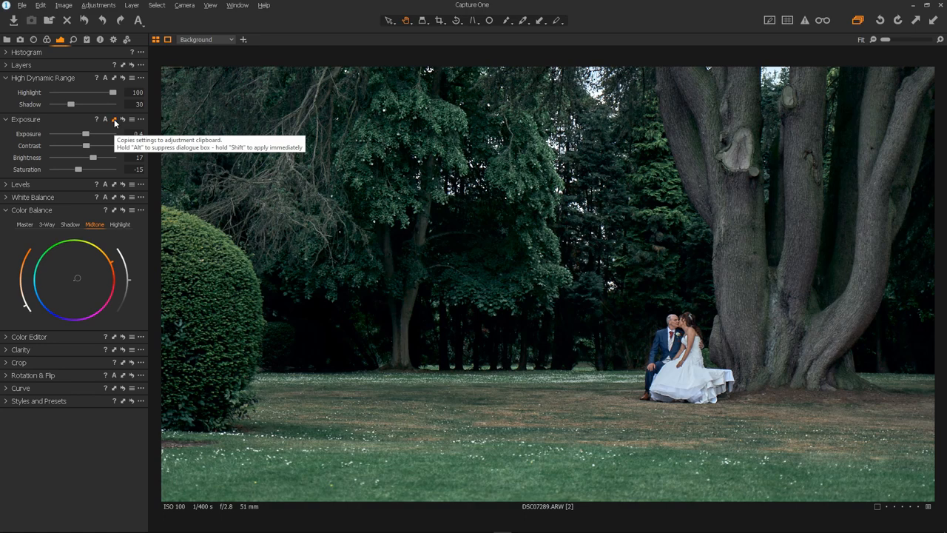
mouse_move(122, 120)
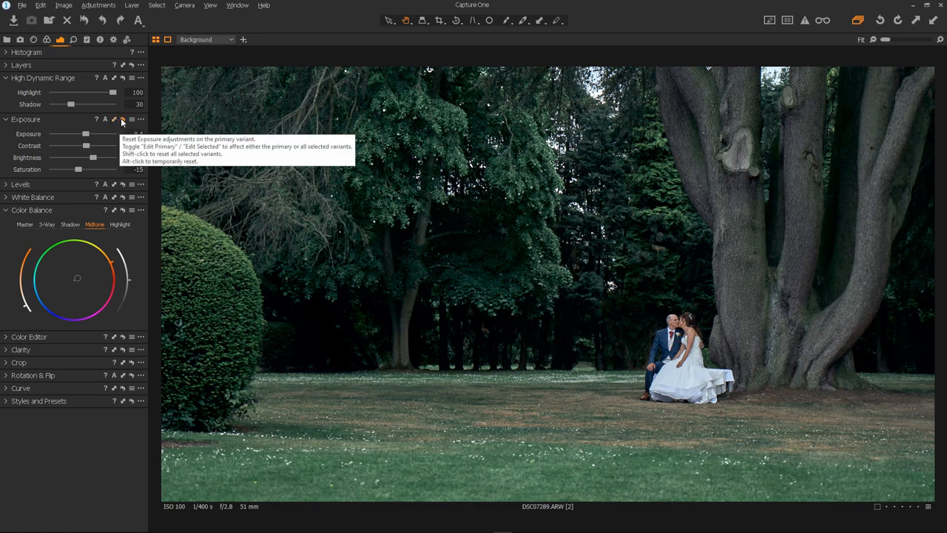
left_click(114, 119)
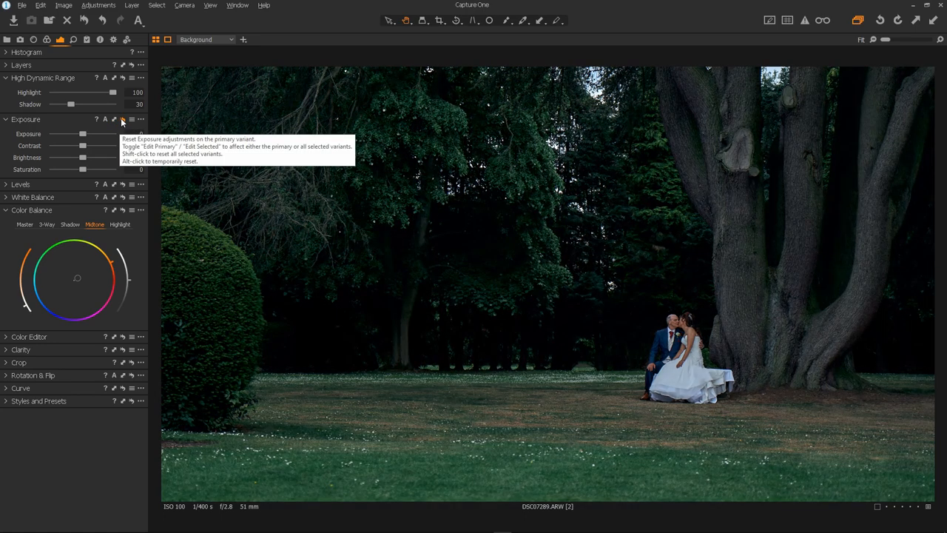
left_click(114, 119)
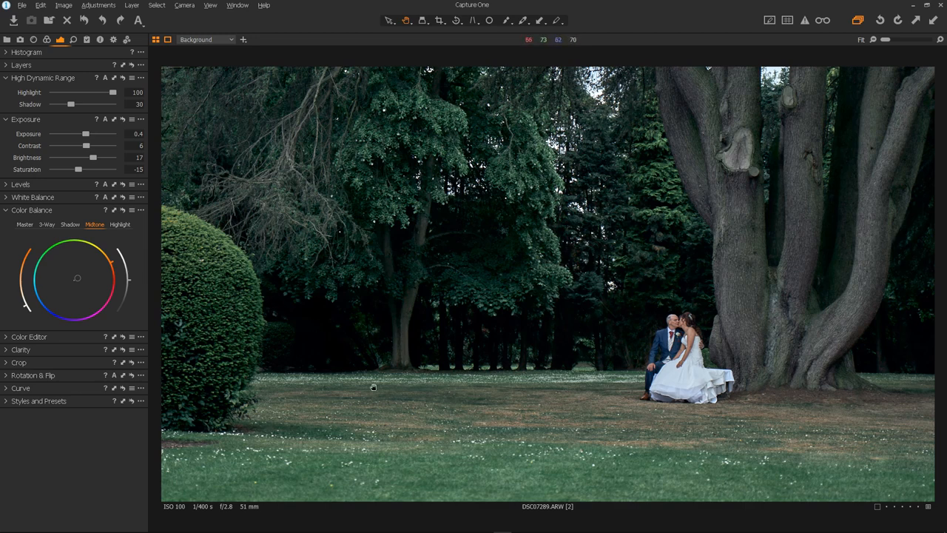
mouse_move(625, 268)
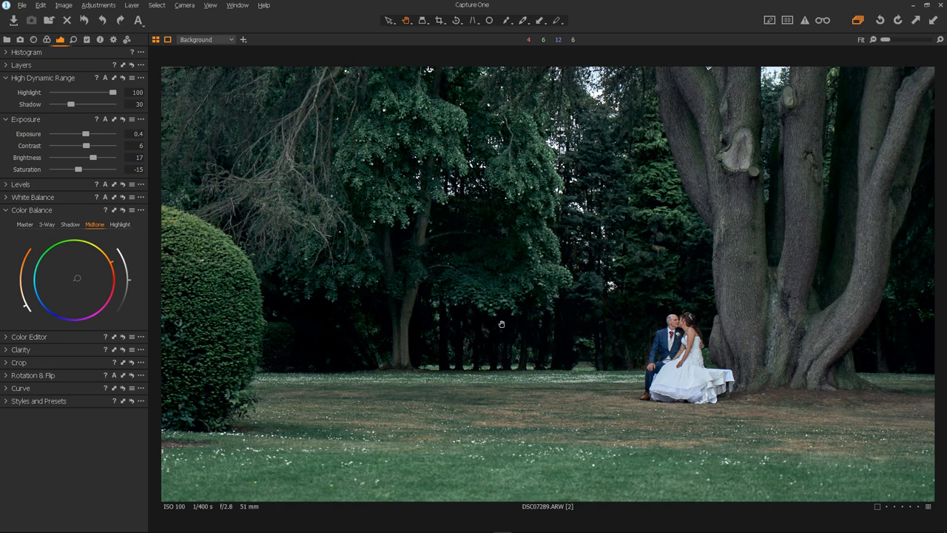
Step: Expand Levels (4, -0.12, 230) and White Balance (Daylight, 5303 K, tint 0.1)
left_click(6, 184)
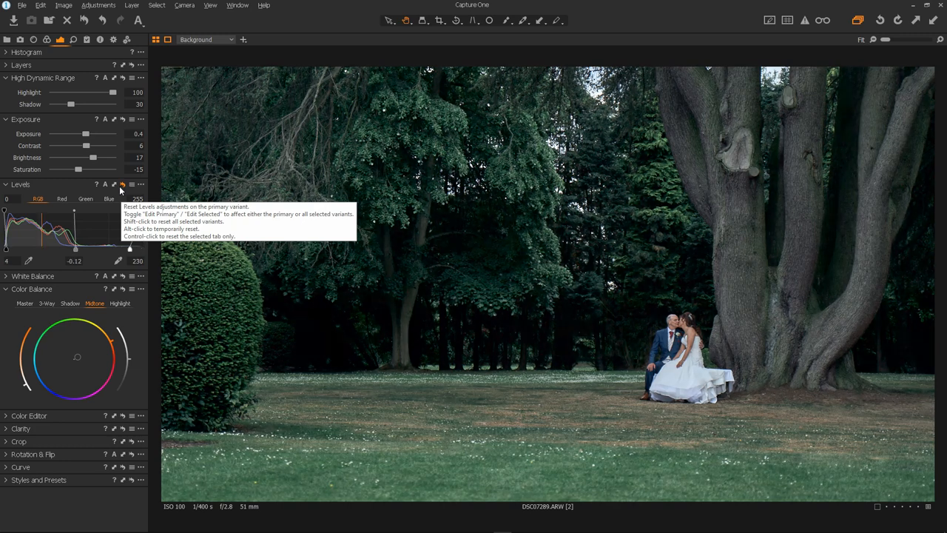
mouse_move(730, 330)
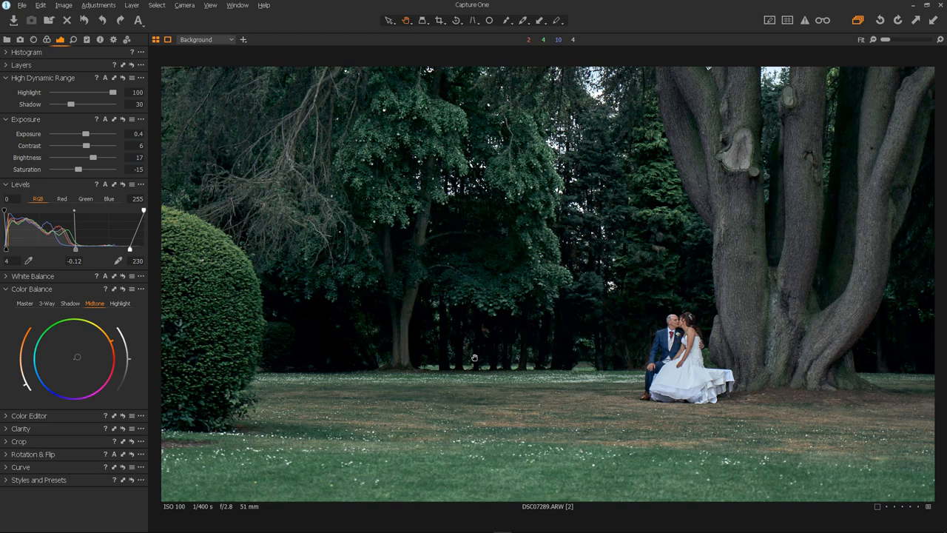
left_click(33, 276)
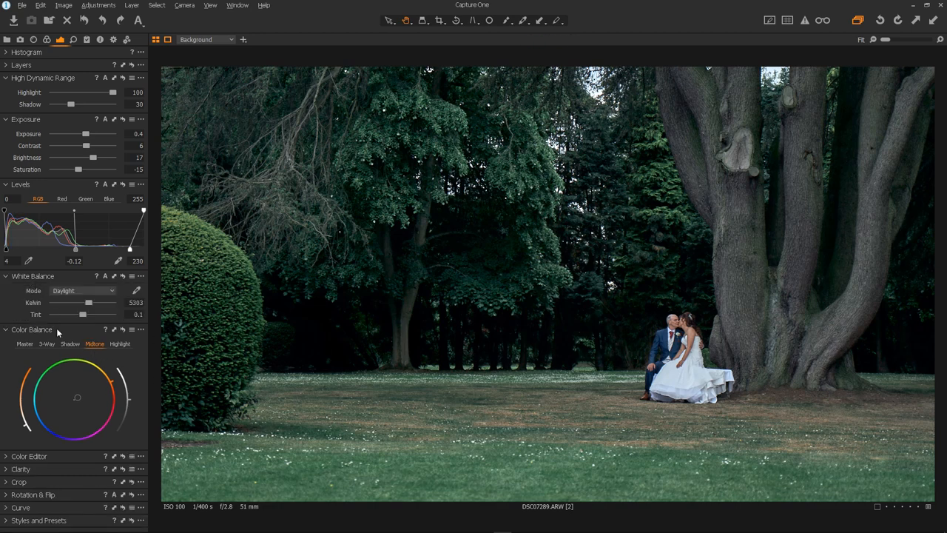
mouse_move(520, 333)
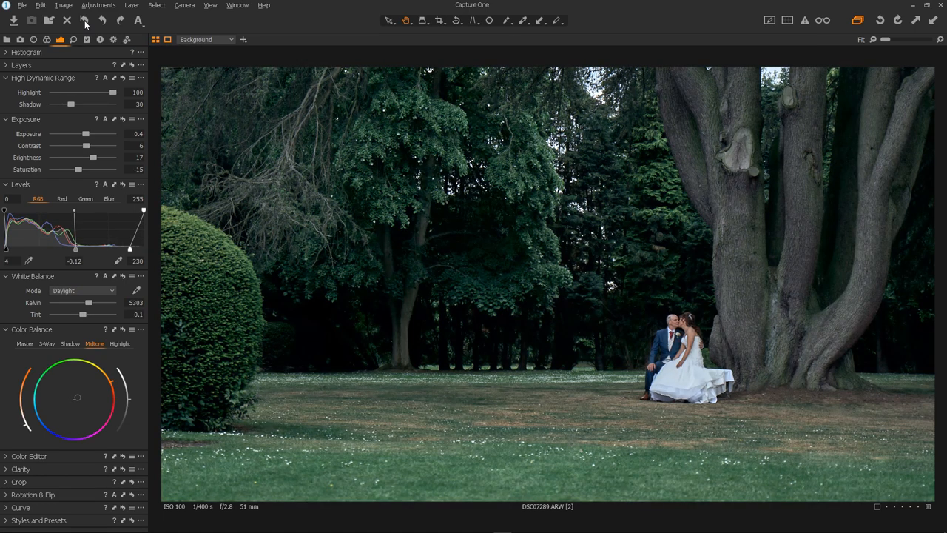
mouse_move(84, 24)
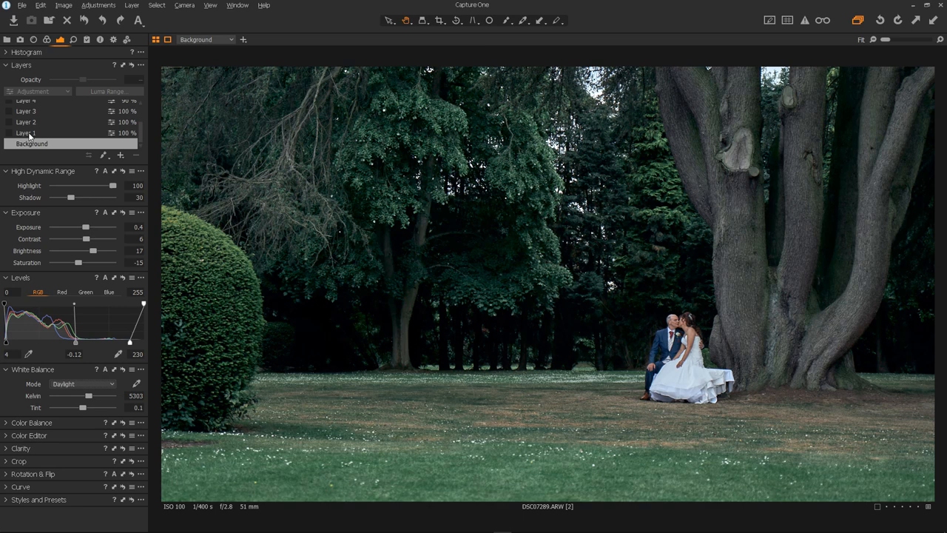
Step: Enable and select Layer 1, showing exposure -1 and brightness -30
left_click(45, 134)
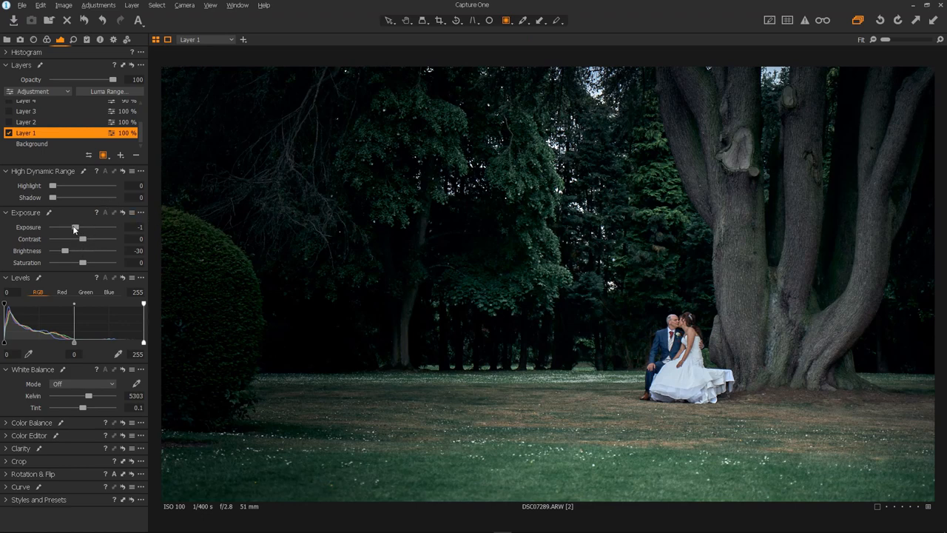
mouse_move(81, 240)
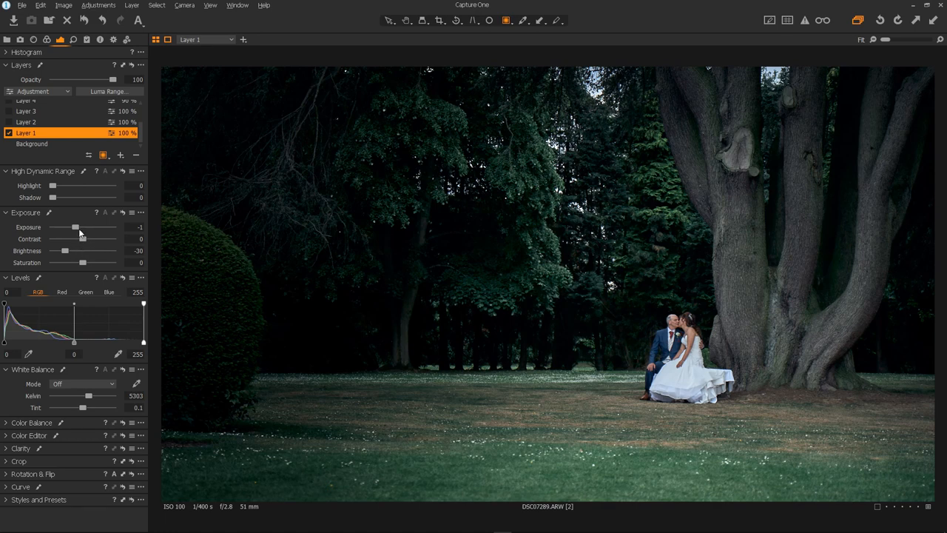
mouse_move(78, 253)
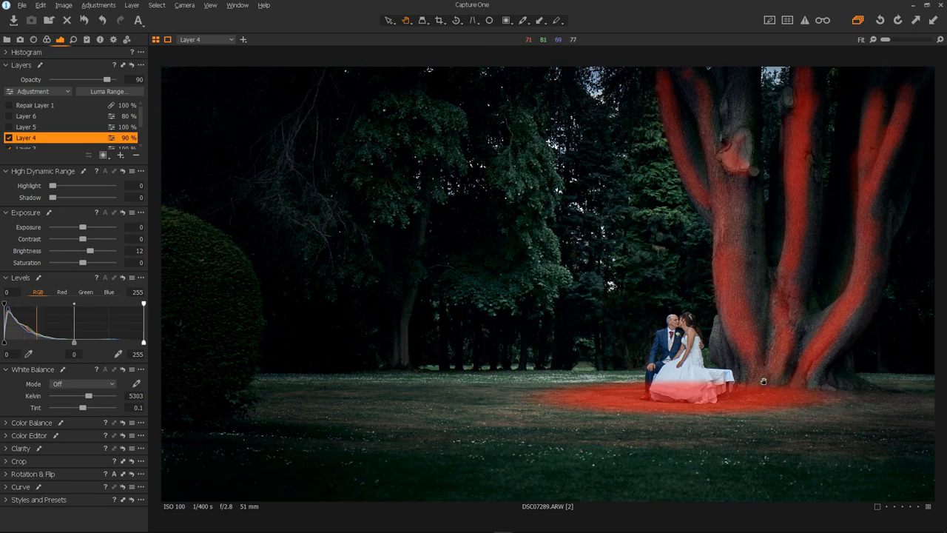
mouse_move(871, 224)
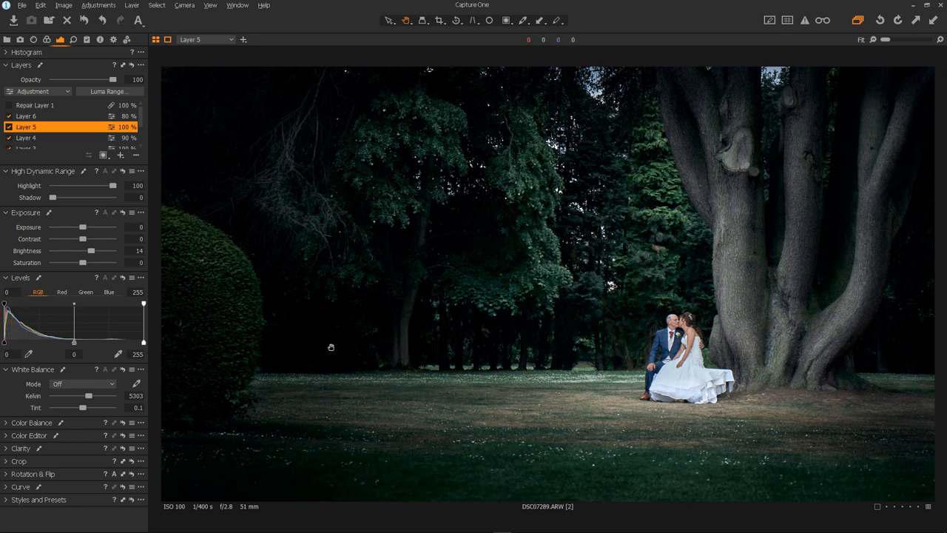
Step: Select Layer 6 to view its brightness 21 adjustment at 80% opacity
left_click(37, 117)
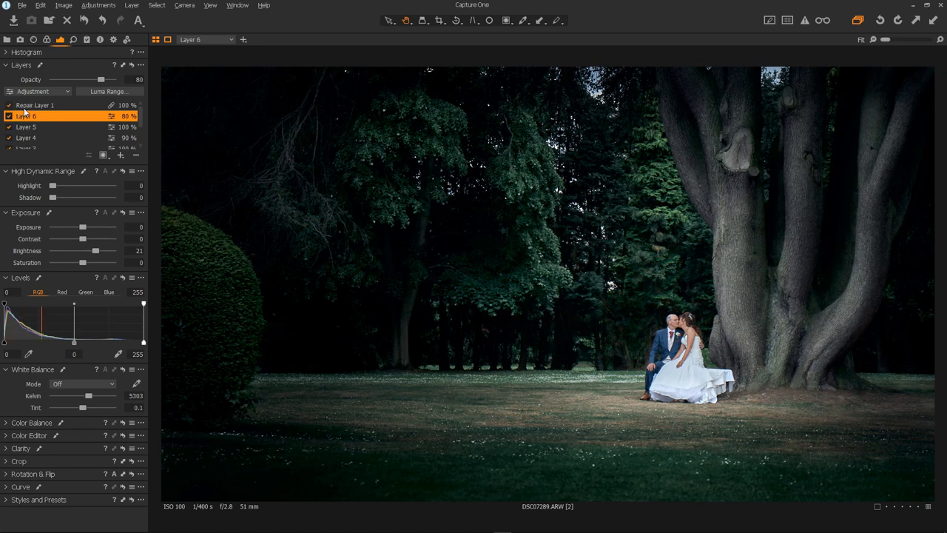
Step: Select Repair Layer 1, the heal layer at 100% opacity, in the Layers tool
left_click(46, 104)
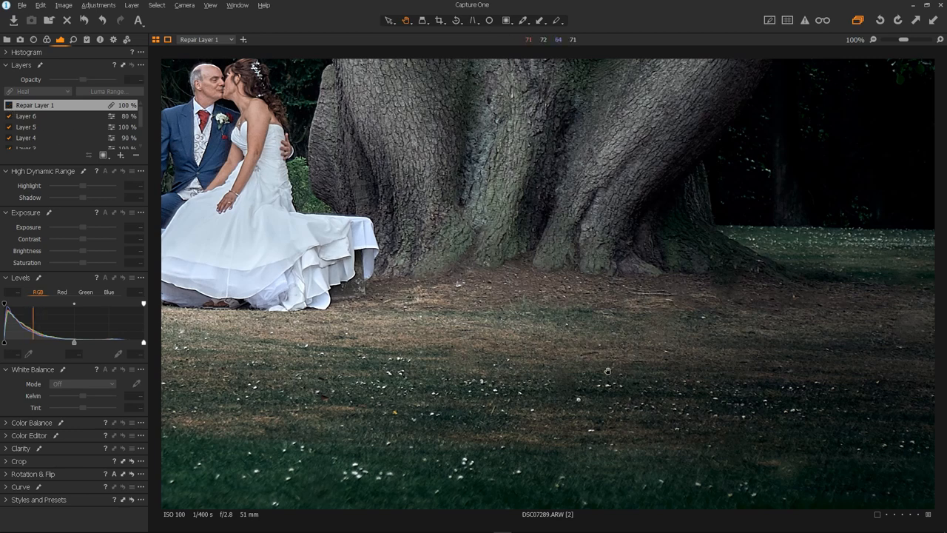
mouse_move(635, 294)
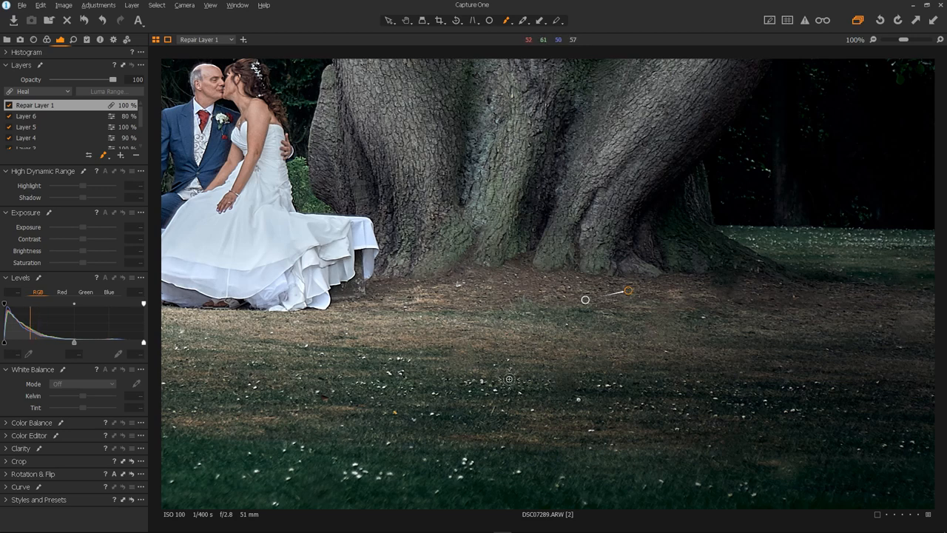
mouse_move(559, 308)
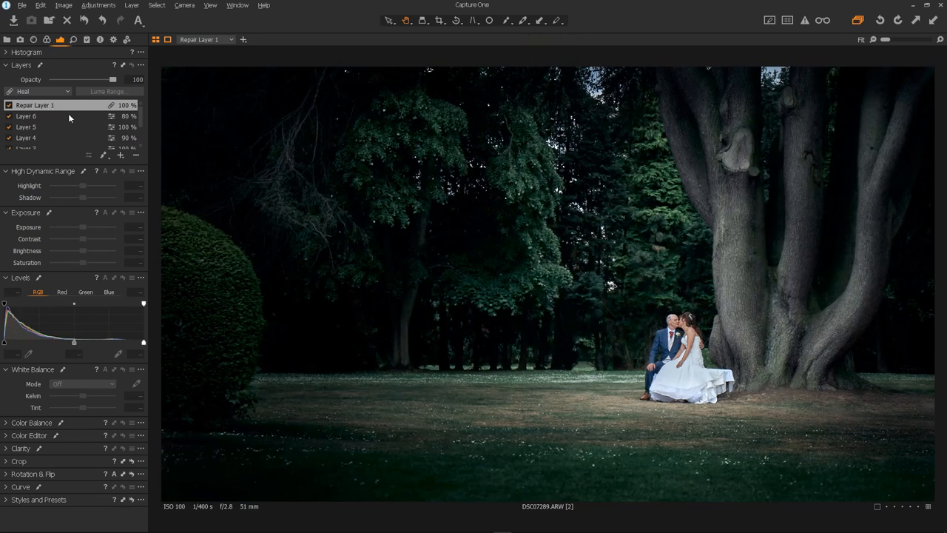
Step: Turn on Display Mask to show Repair Layer 1's red heal overlay beside the tree
left_click(866, 422)
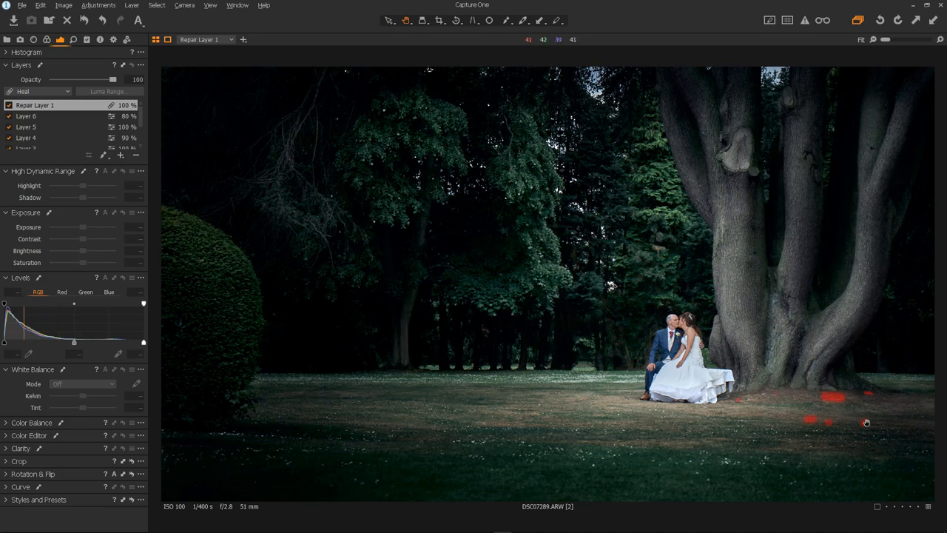